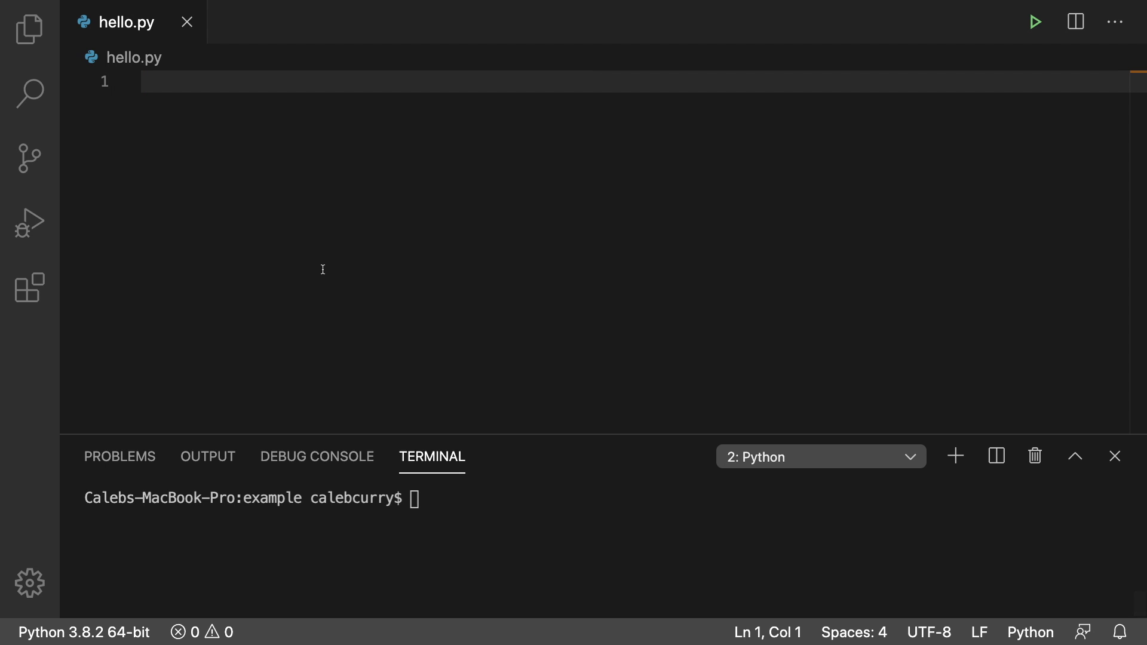
# Write items = {"sword", "rubber duck", "slice of pizza"} in hello.py and save
pyautogui.write('item')
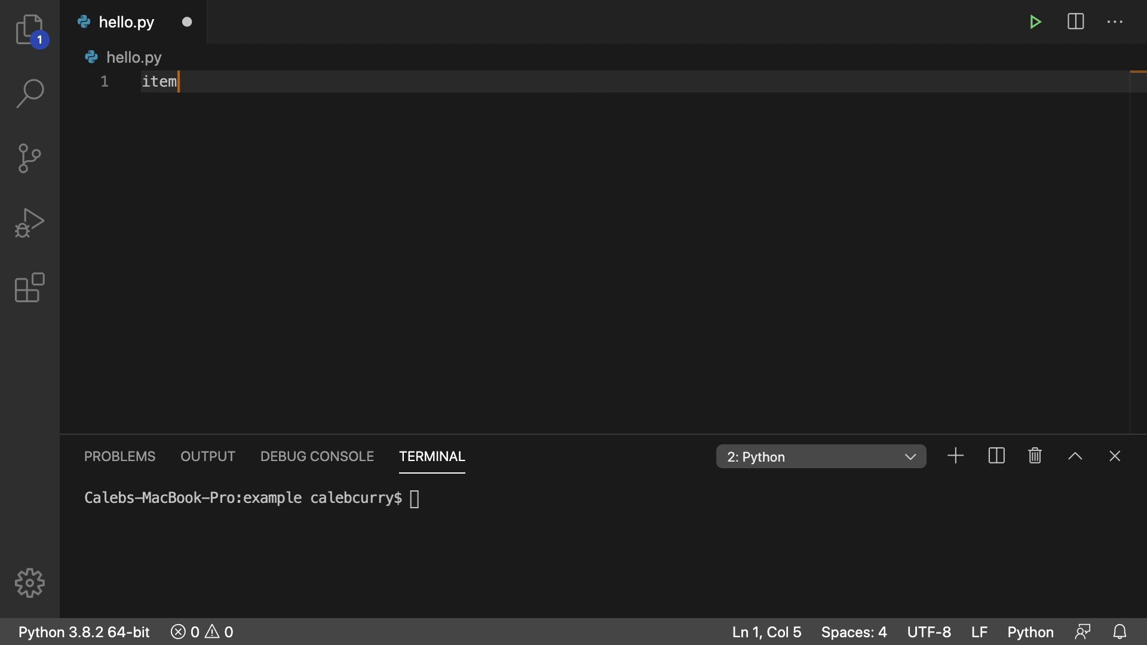
pyautogui.write('s = {}')
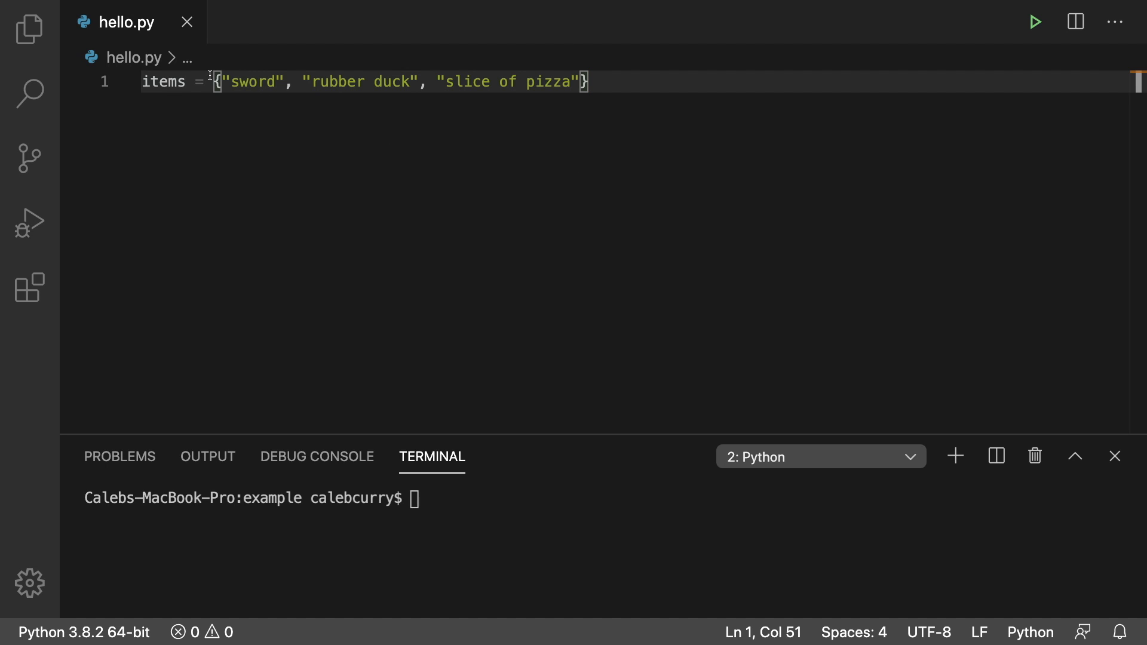
pyautogui.moveTo(644, 85)
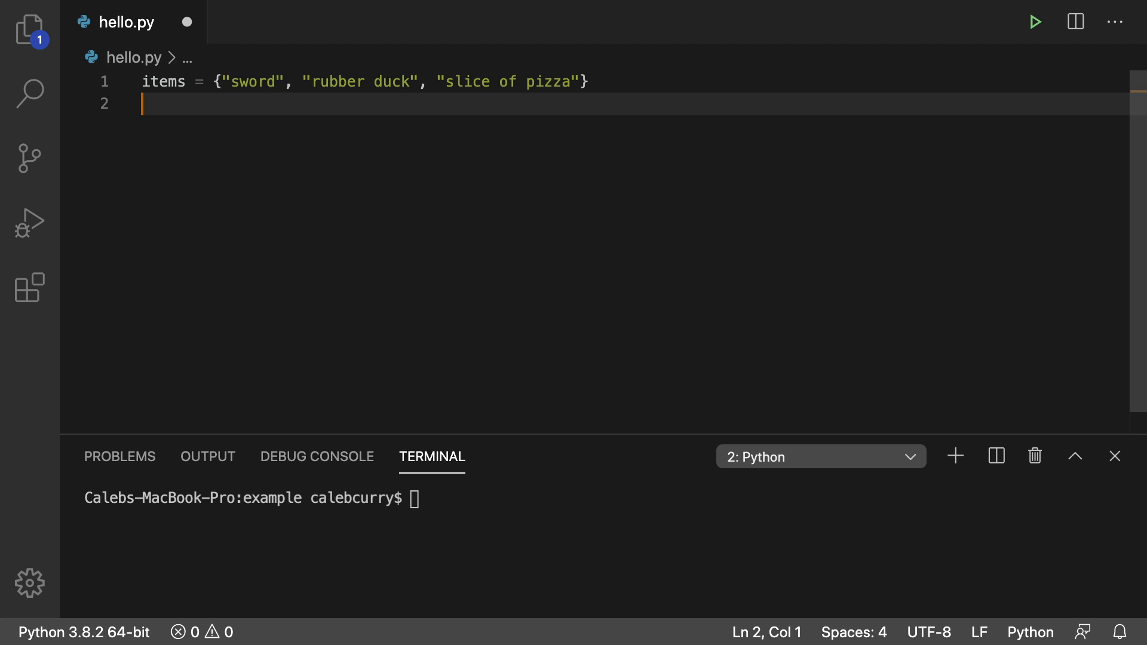
# Add items.add("sword") and print(items), then run the file to show three unique items
pyautogui.write('items.add(')
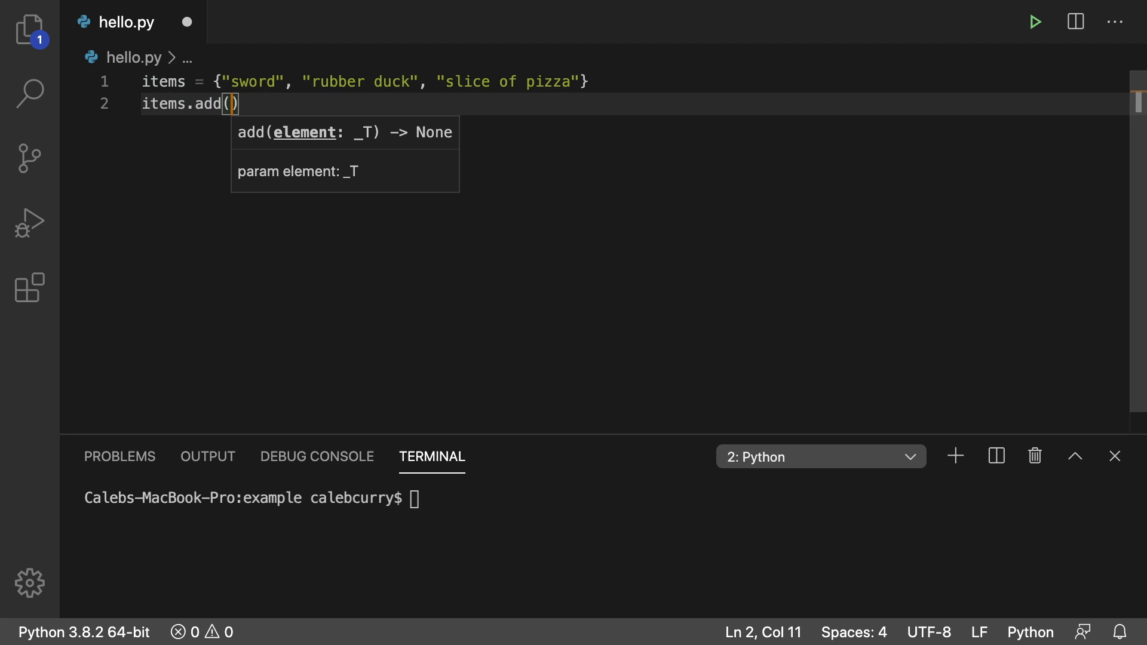
pyautogui.write('"sword"')
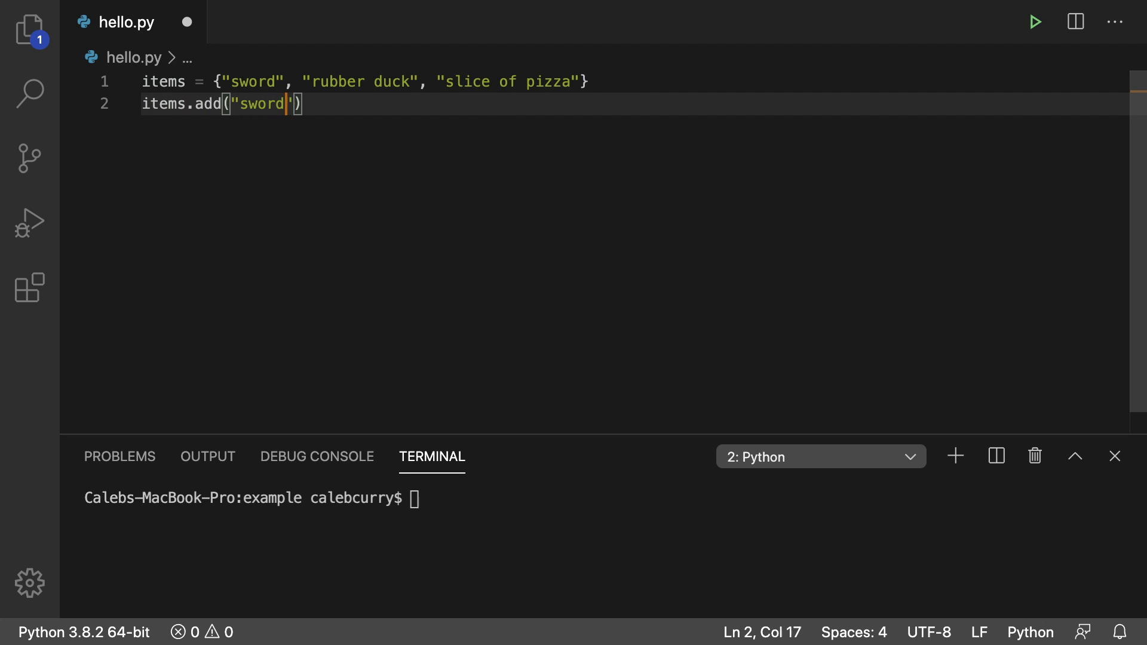
pyautogui.write('print')
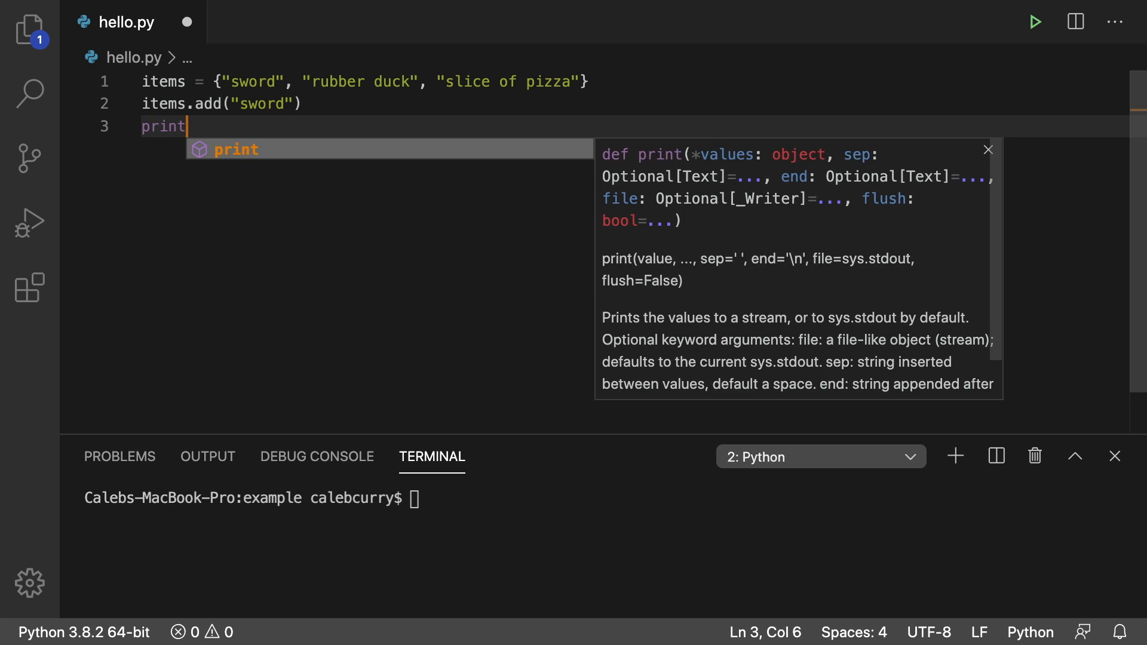
pyautogui.write('(items')
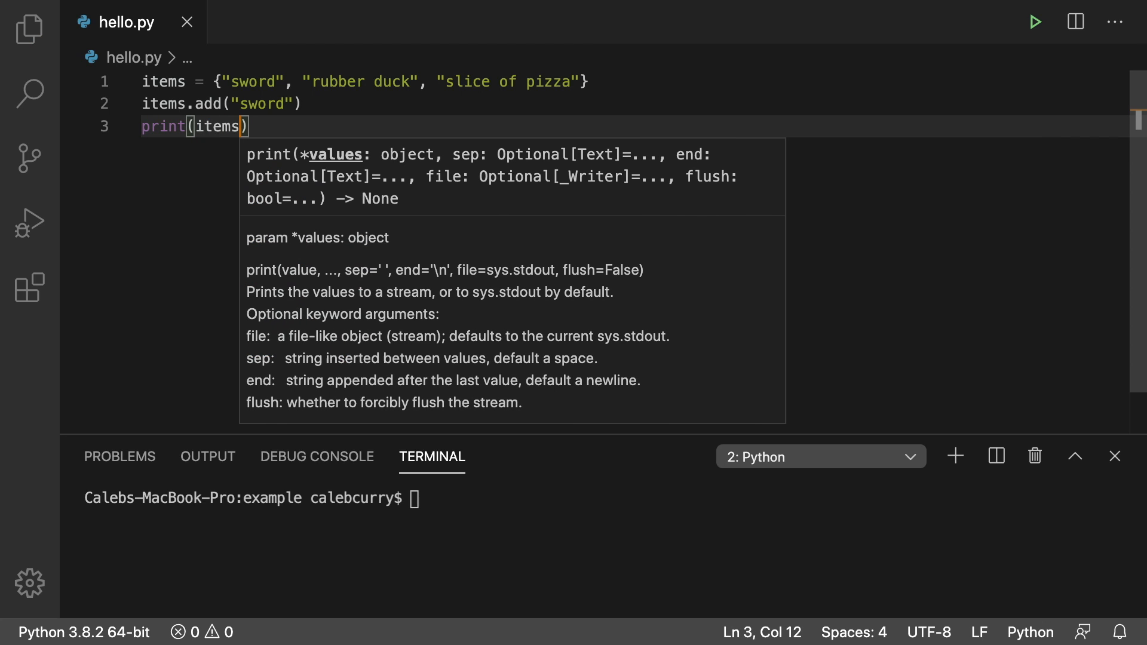
pyautogui.click(1034, 21)
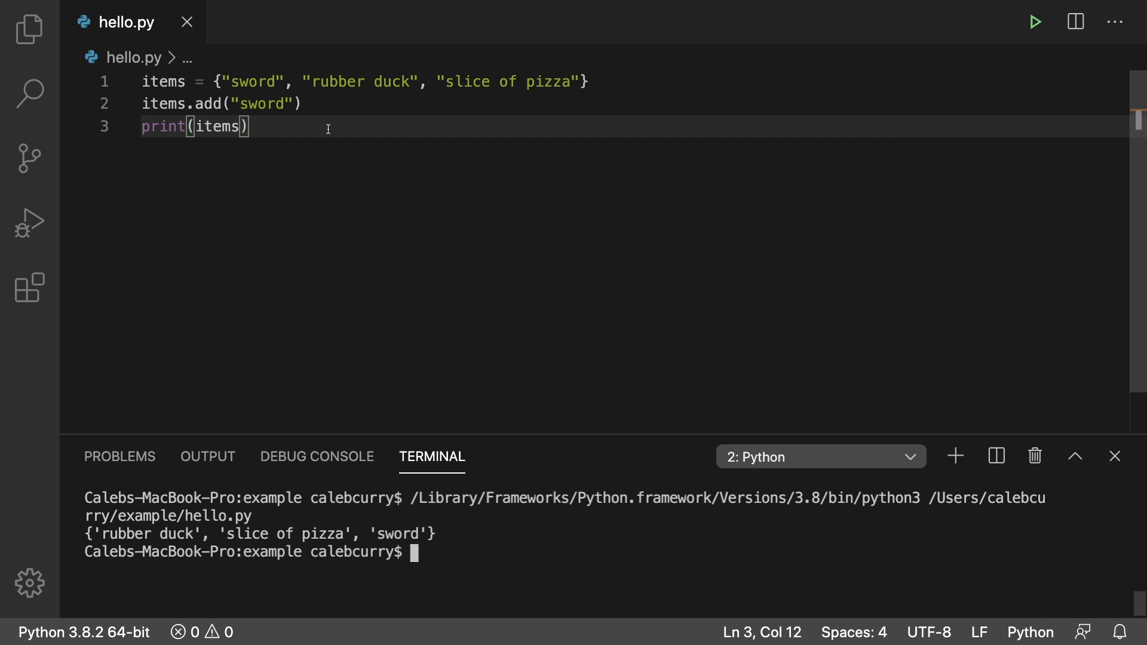
pyautogui.moveTo(318, 129)
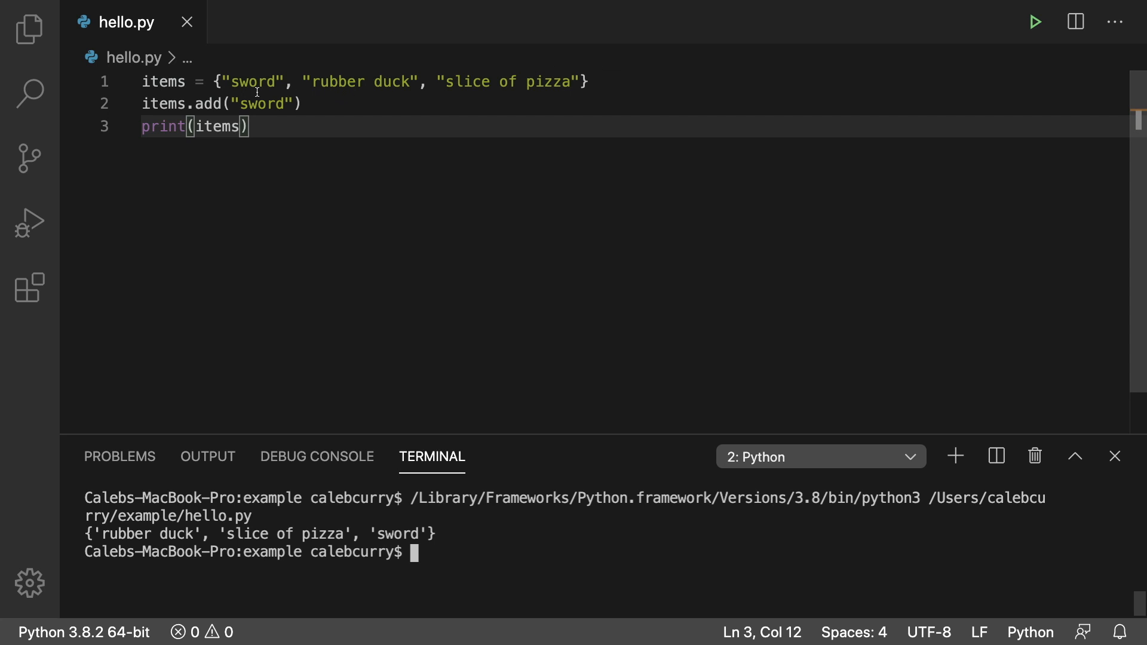
pyautogui.moveTo(807, 140)
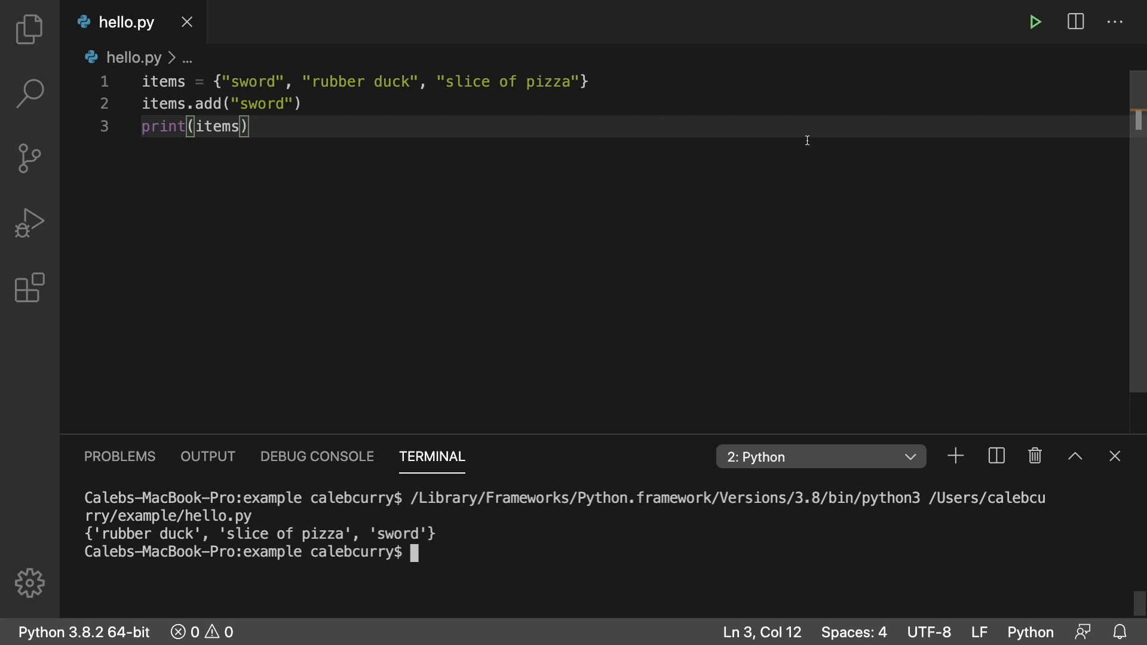
pyautogui.moveTo(282, 72)
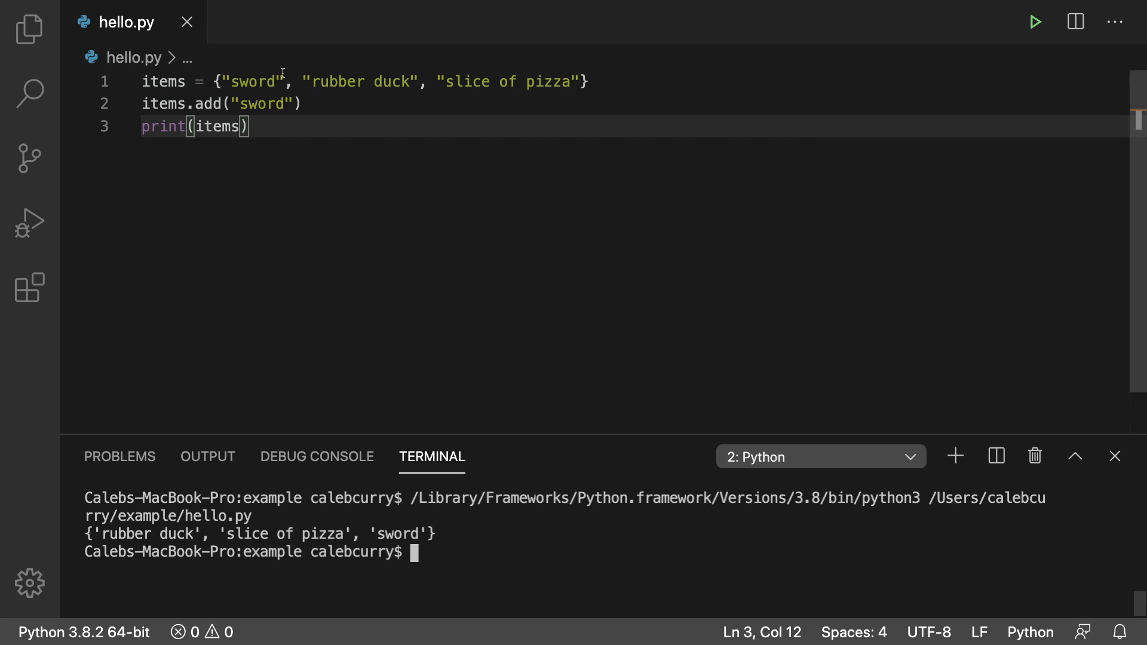
# Replace "sword" in items.add with the list [1, 2, 3] and clear the terminal
pyautogui.doubleClick(380, 82)
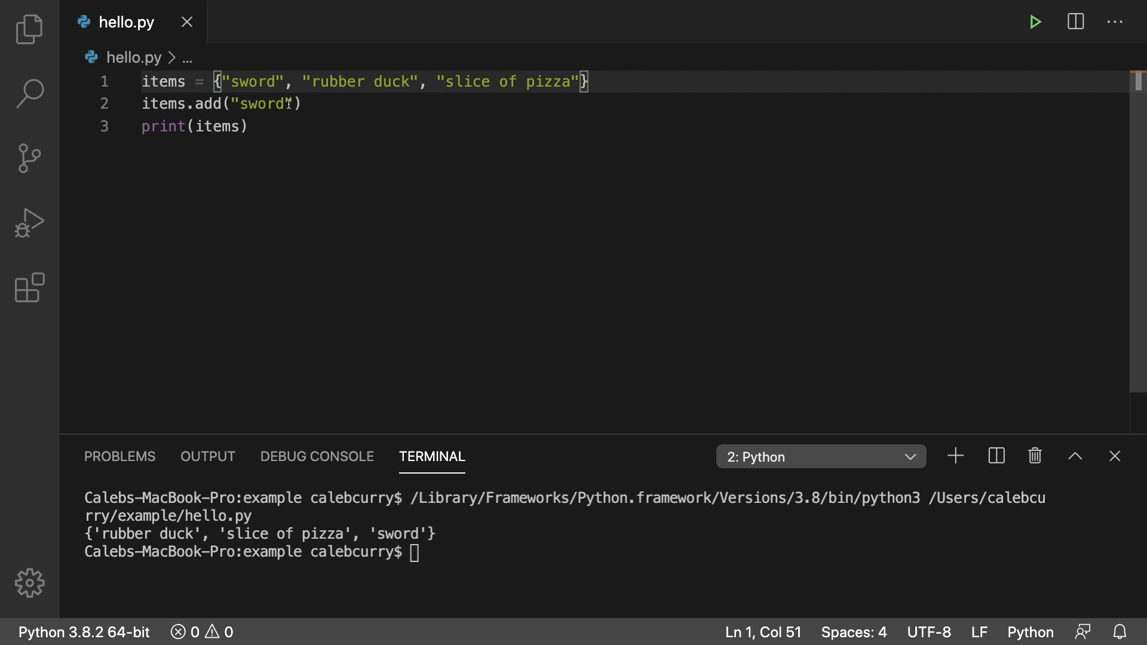
pyautogui.doubleClick(259, 103)
pyautogui.write('[1, 2, 3]')
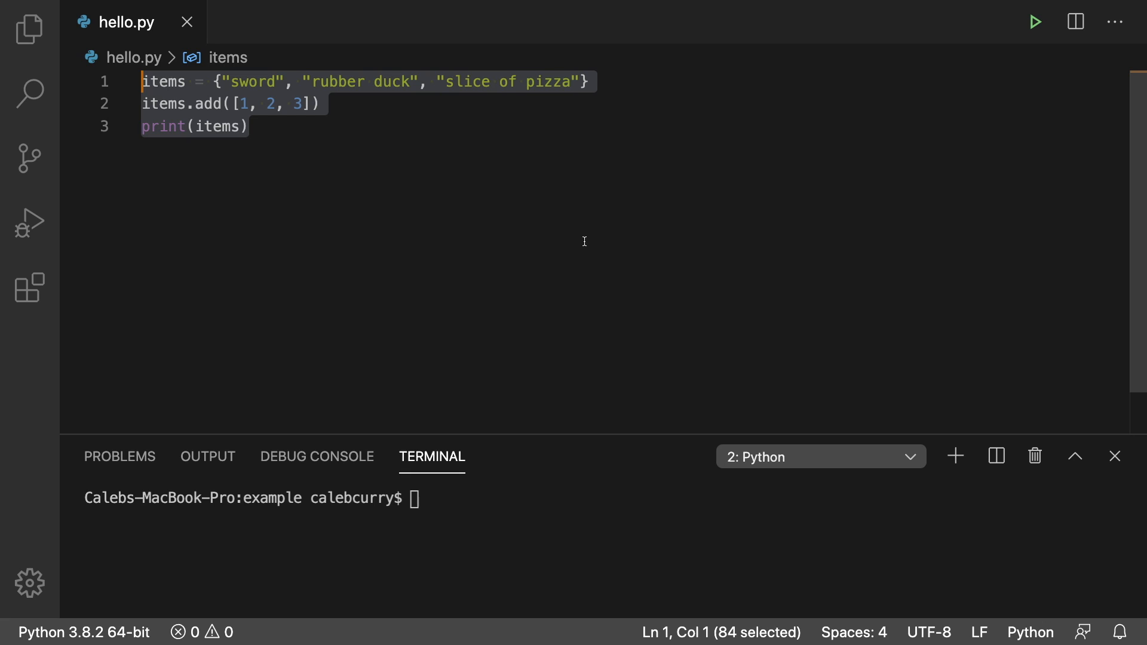
# Clear the file and define conjunctions = {"for", "and", "nor", "but", "or", "yet", "so"}
pyautogui.press('Delete')
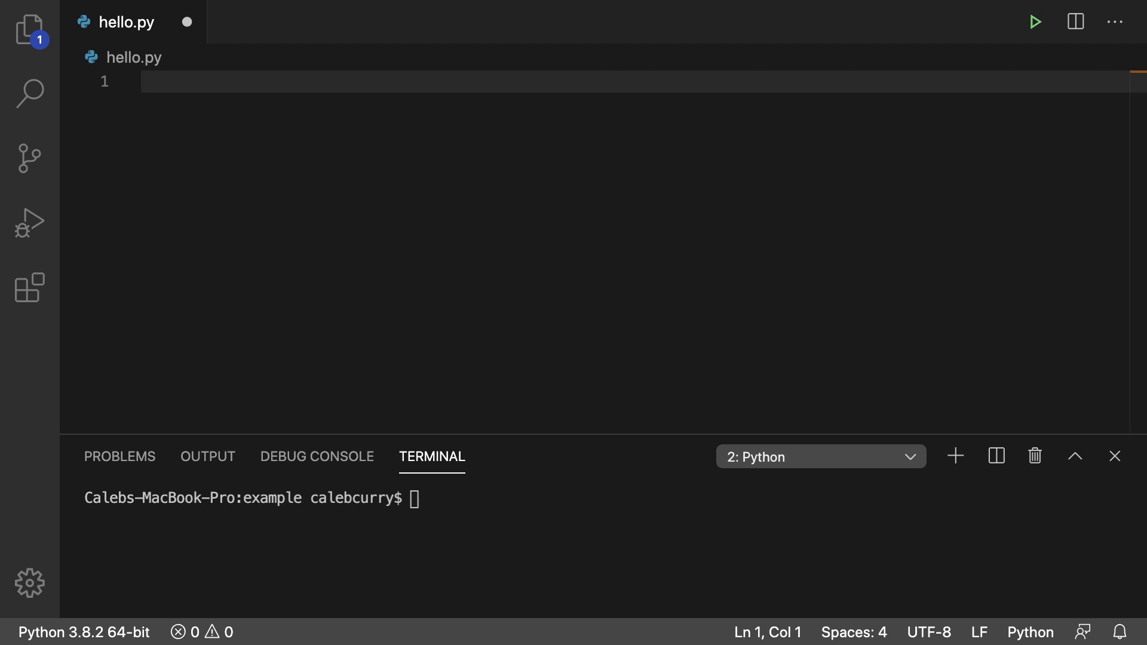
pyautogui.write('conjunc')
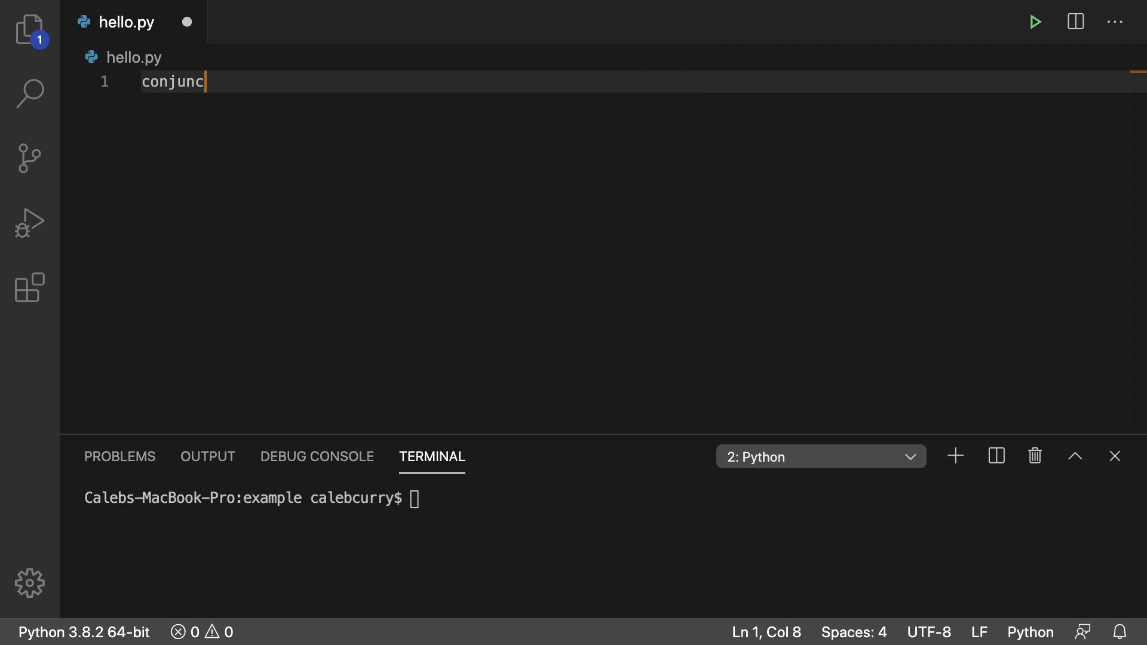
pyautogui.write('tions = {"fo"}')
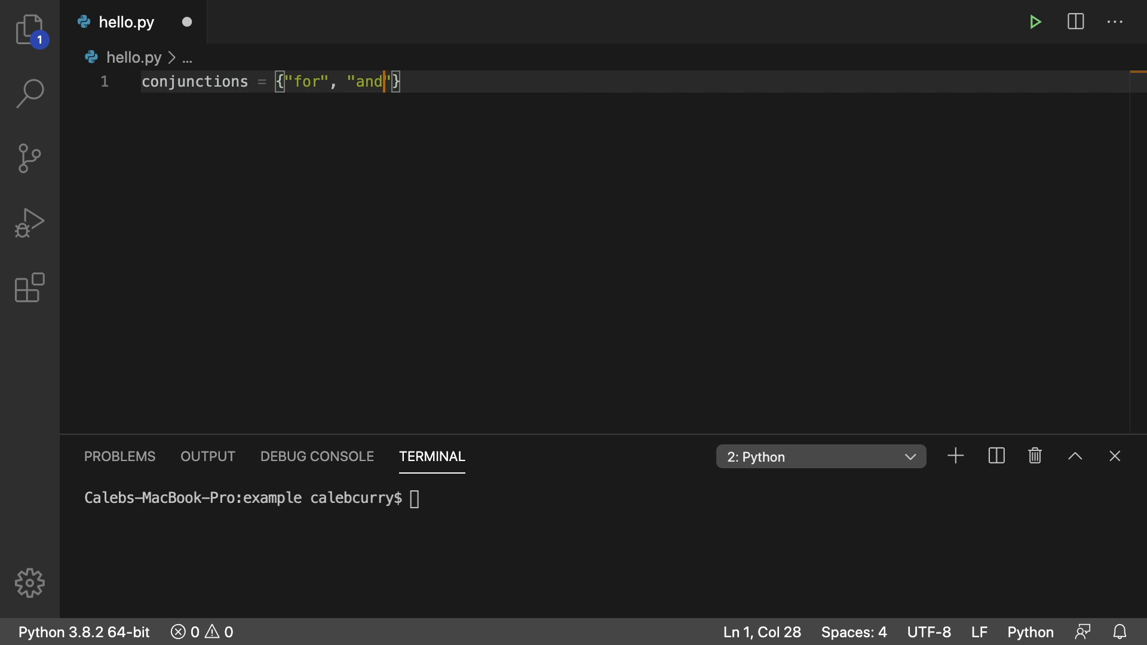
pyautogui.write(', ""')
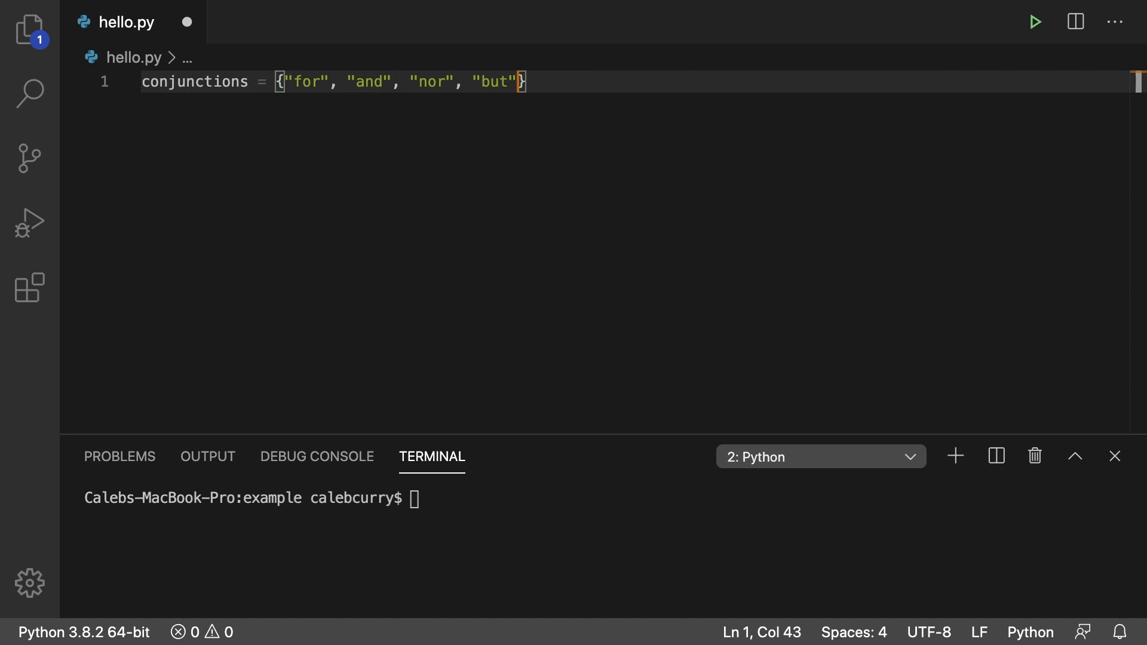
pyautogui.write(', "or"')
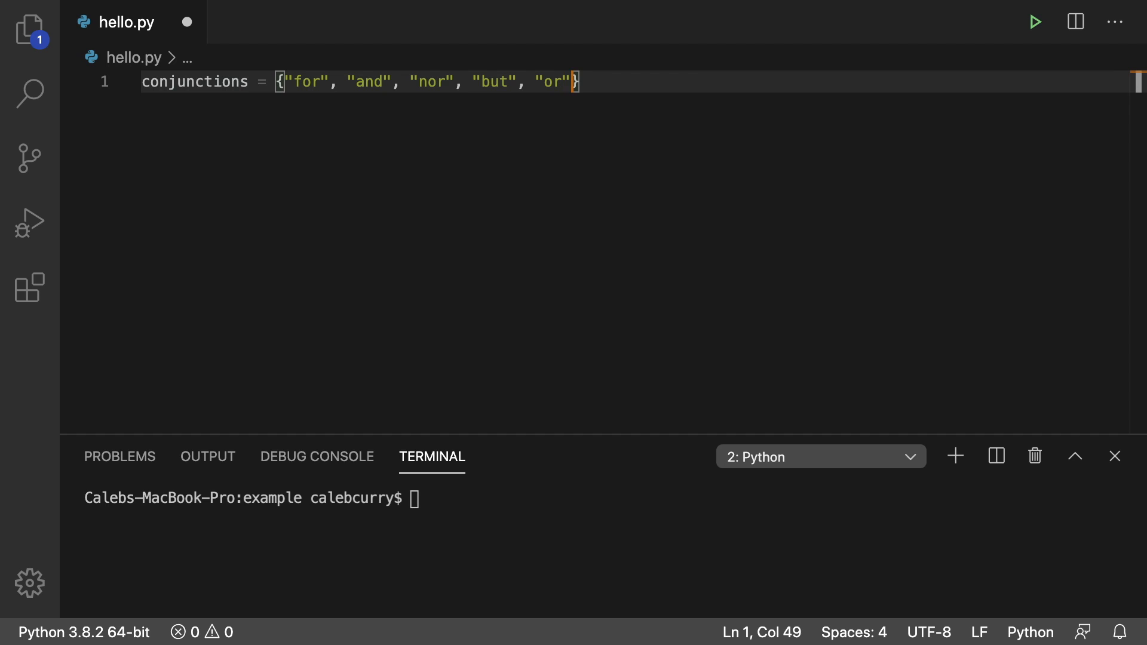
pyautogui.write(', "so"')
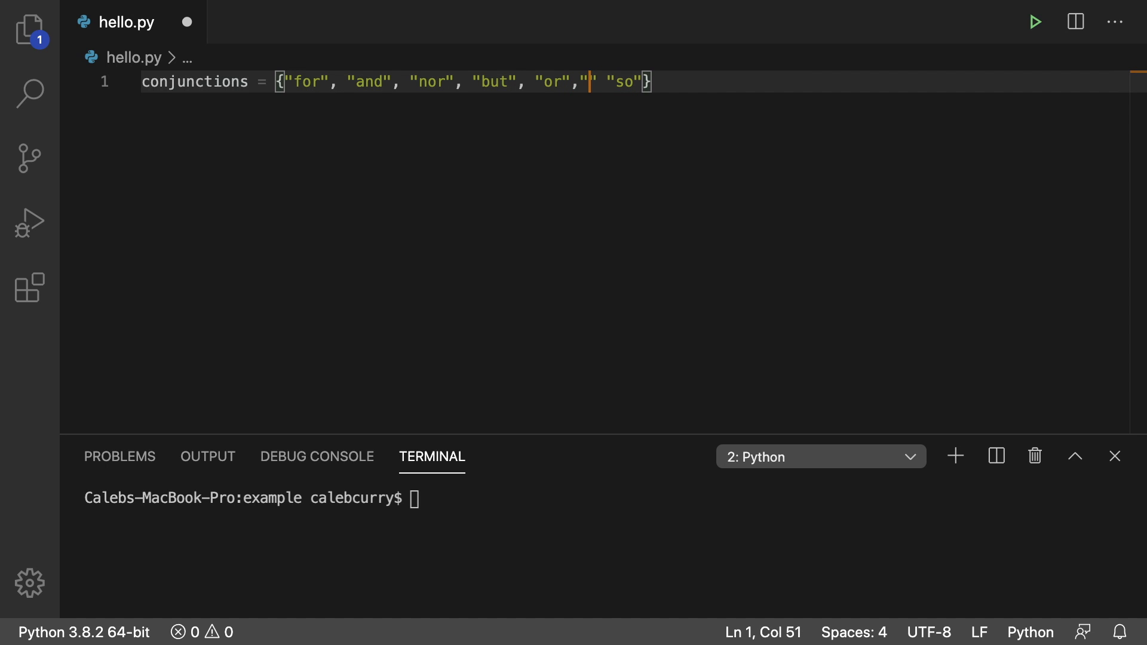
pyautogui.write('"yet"')
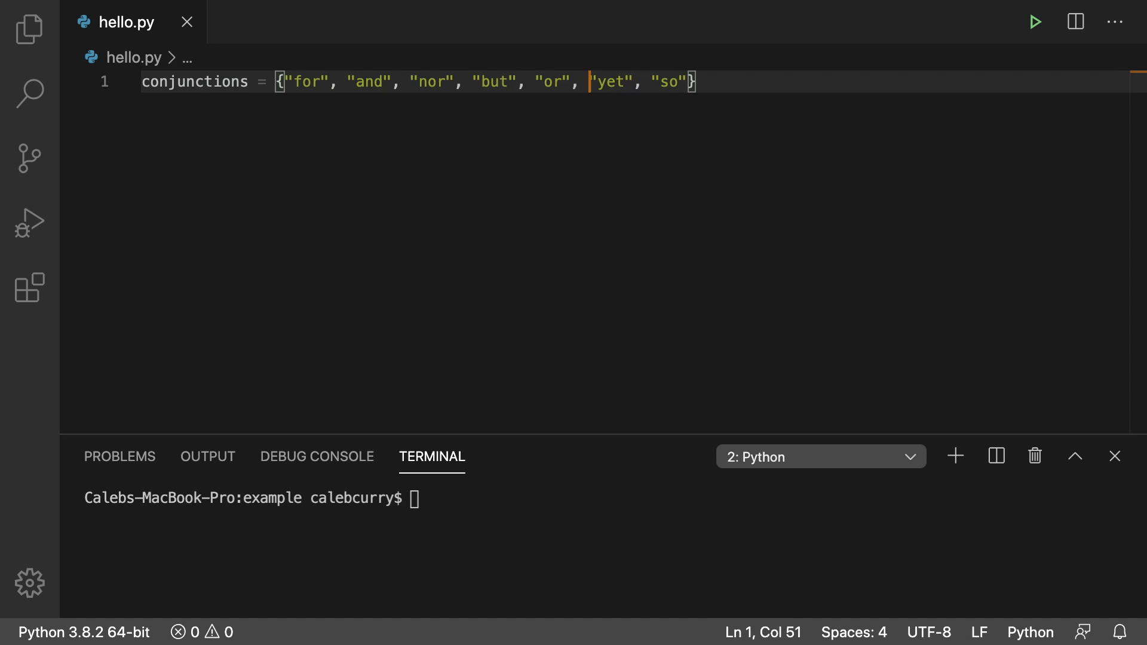
pyautogui.press('Enter')
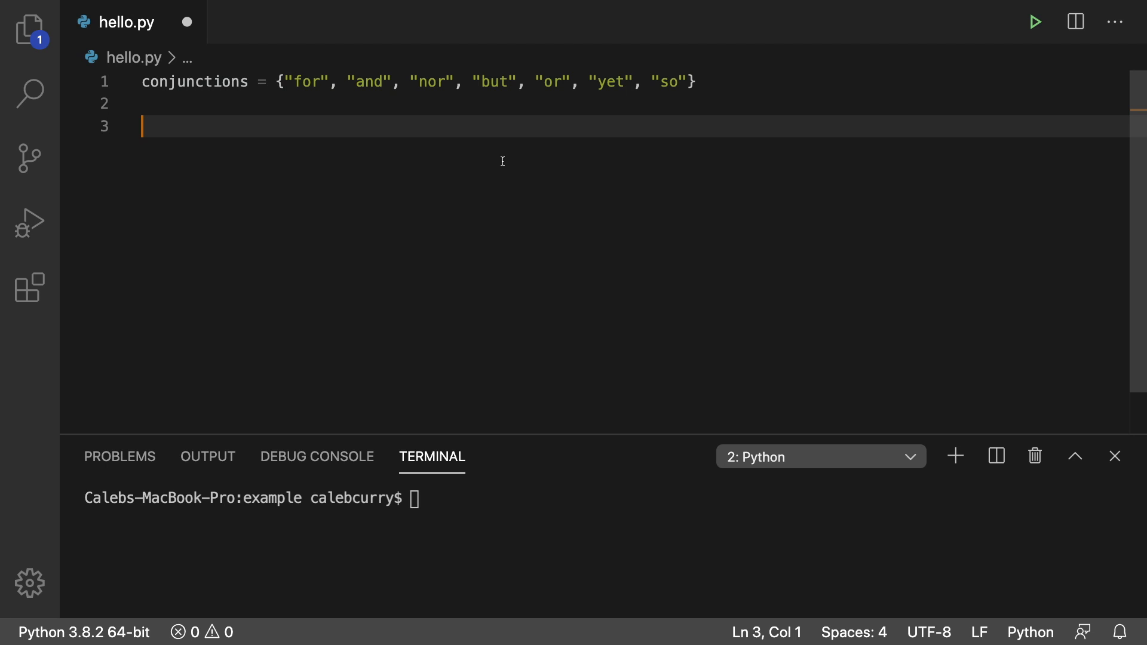
# Add the multi-line completely_original_poem string and data = completely_original_poem.split()
pyautogui.write('completely_original_poem = """I still hear your voice when you sleep next to me')
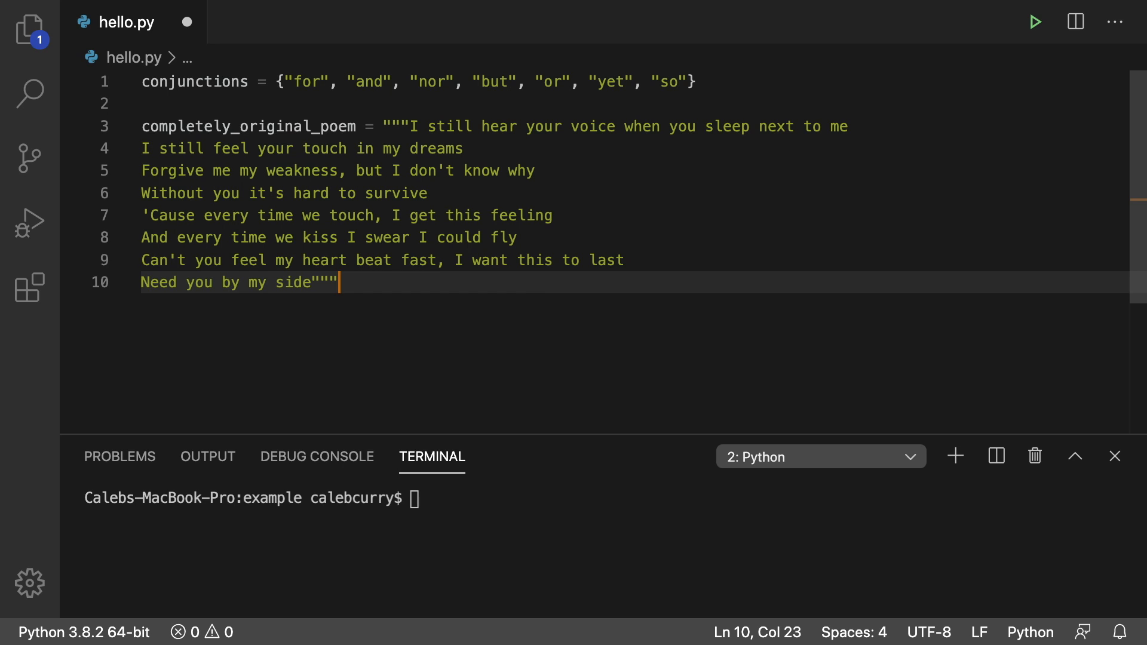
pyautogui.press('Enter')
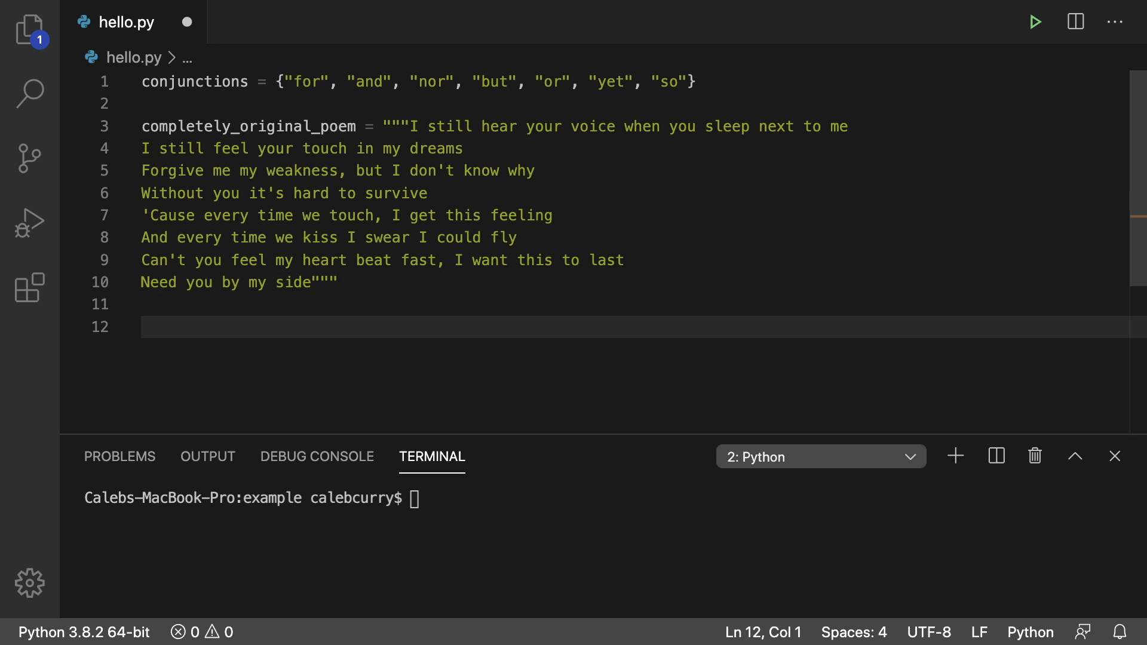
pyautogui.write('completely_original_poem.split(')
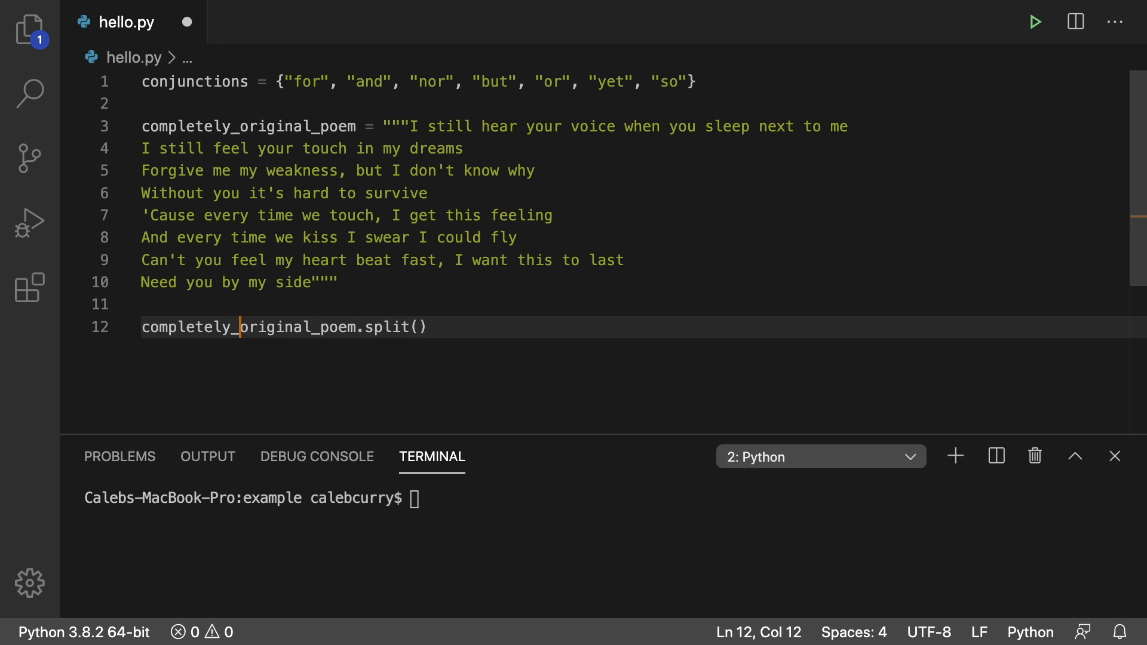
pyautogui.write('data =')
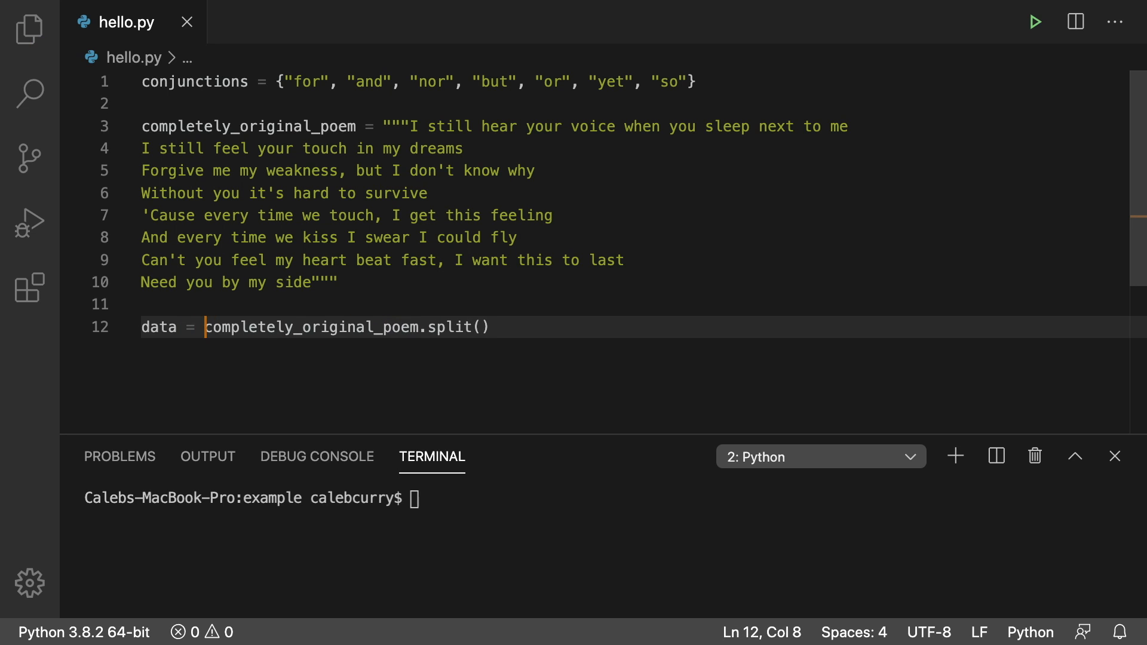
pyautogui.press('enter')
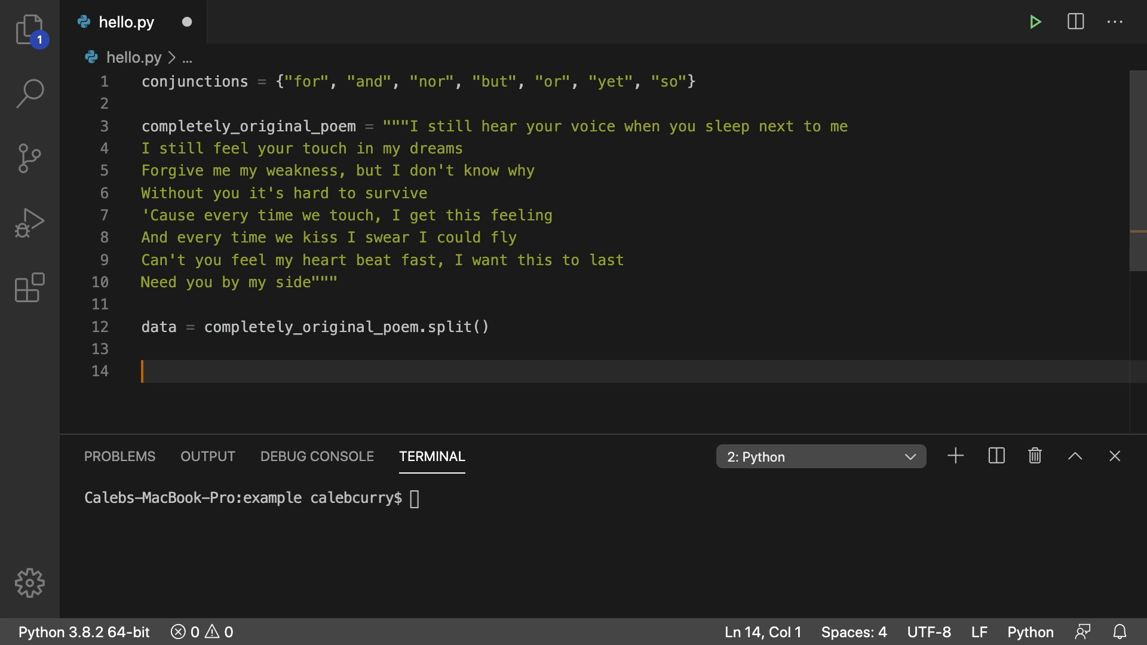
# Write a for word in data: loop containing if str.lower(word) in conjunctions:
pyautogui.write('for word in')
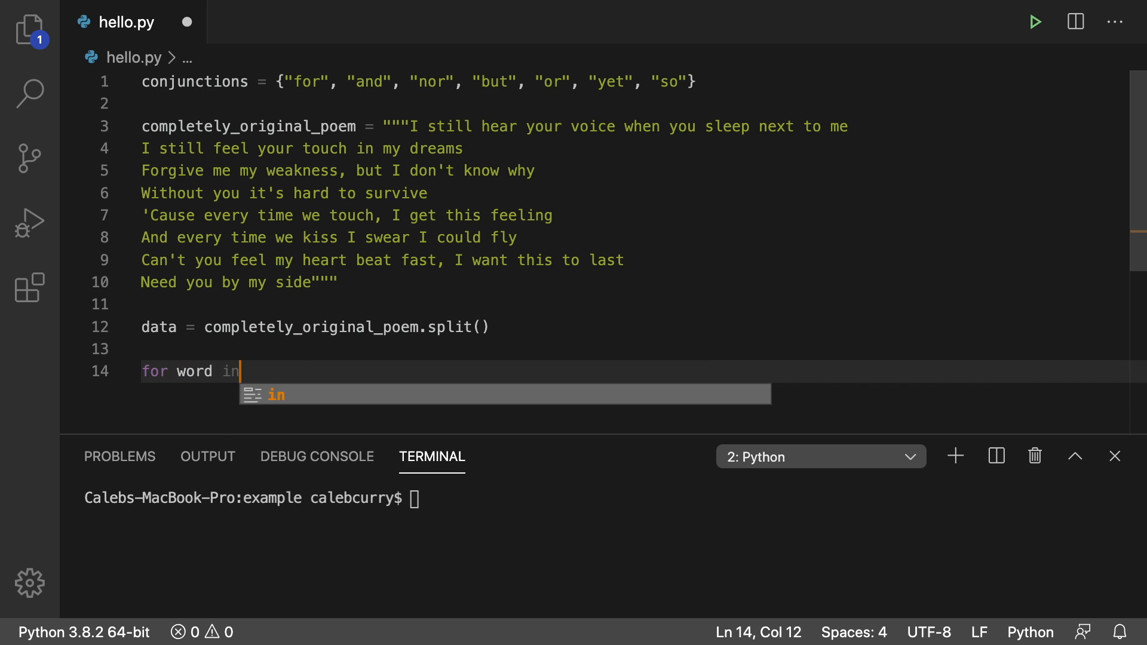
pyautogui.write('data:')
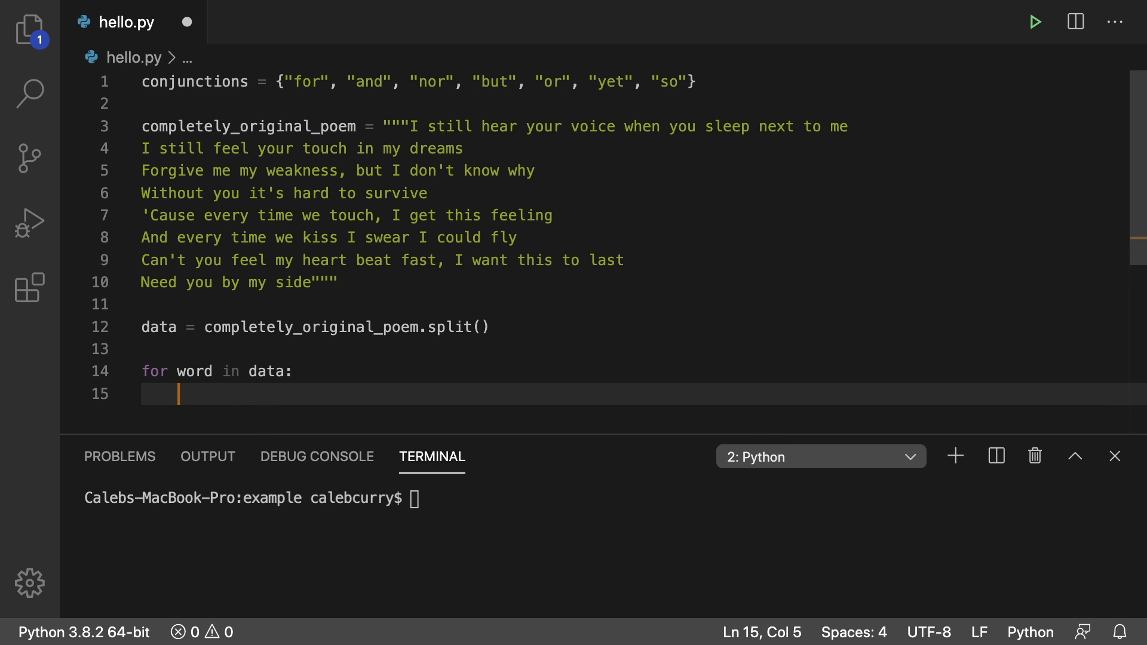
pyautogui.write('if str.lower(word')
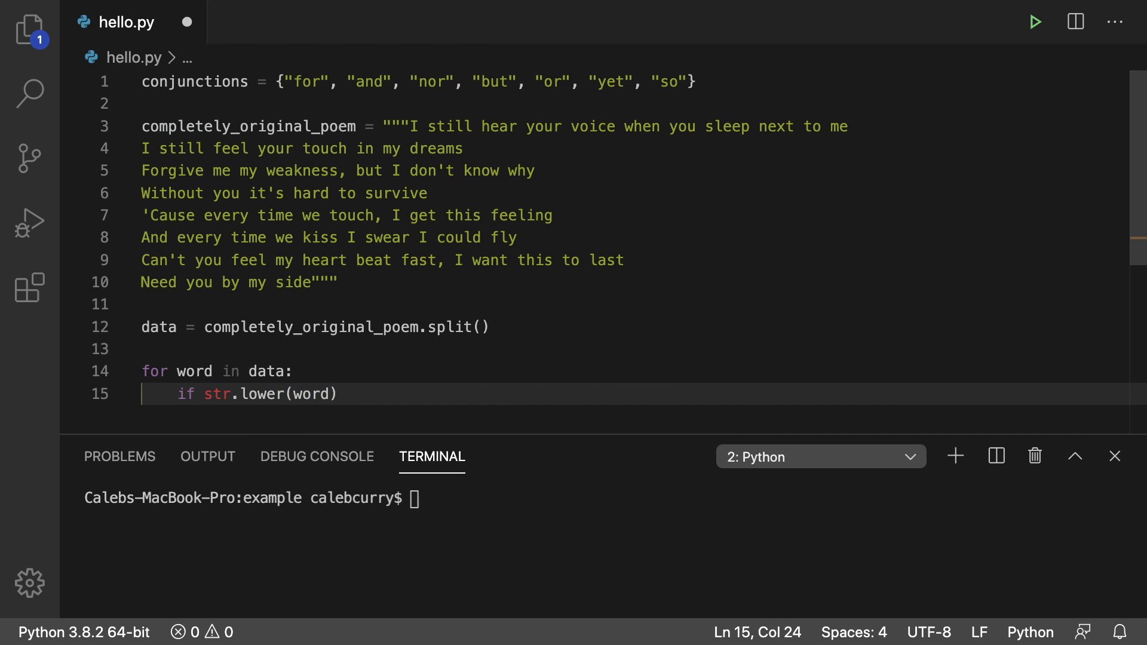
pyautogui.write('in conjunctions:')
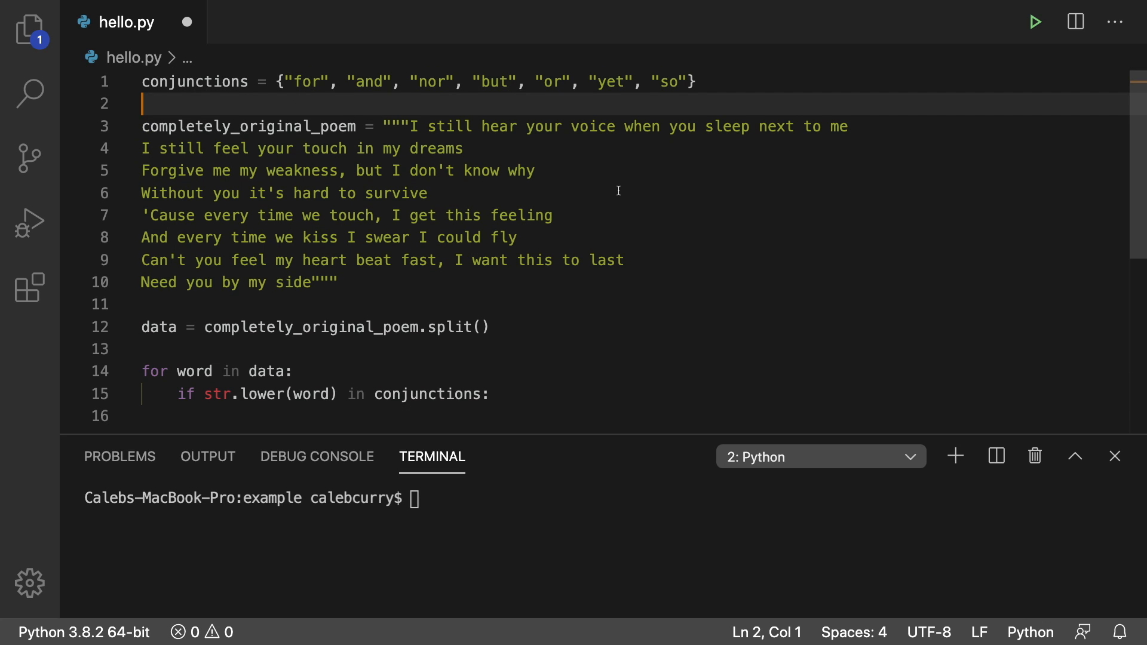
# Initialize an empty set with seen = set() on line 2
pyautogui.write('seen =')
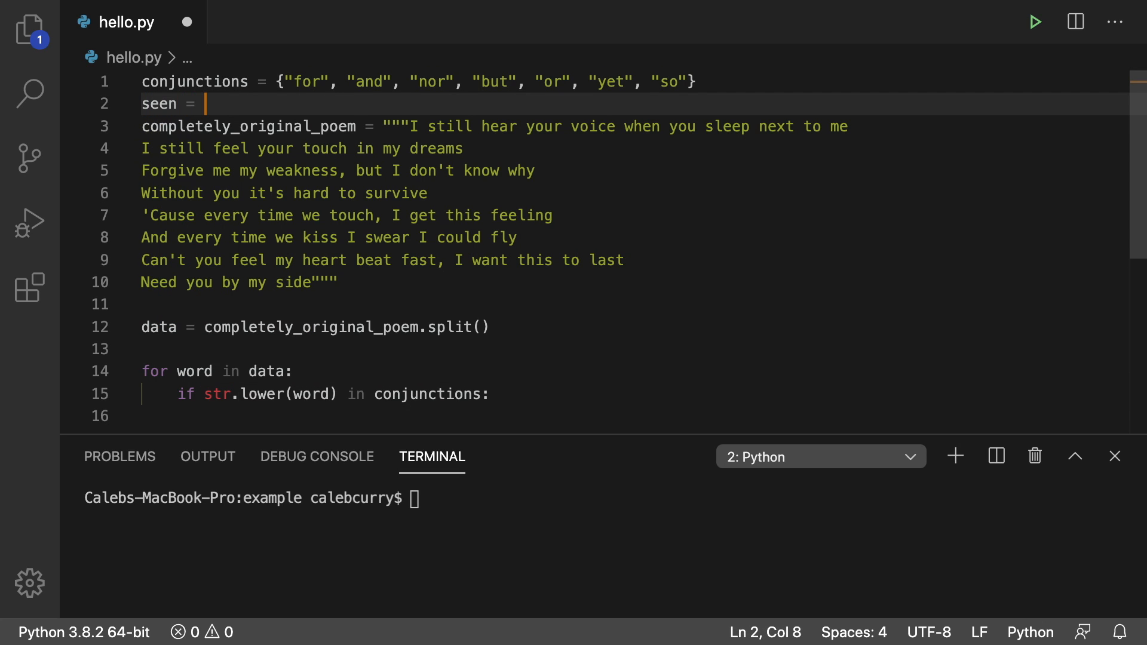
pyautogui.write('set()')
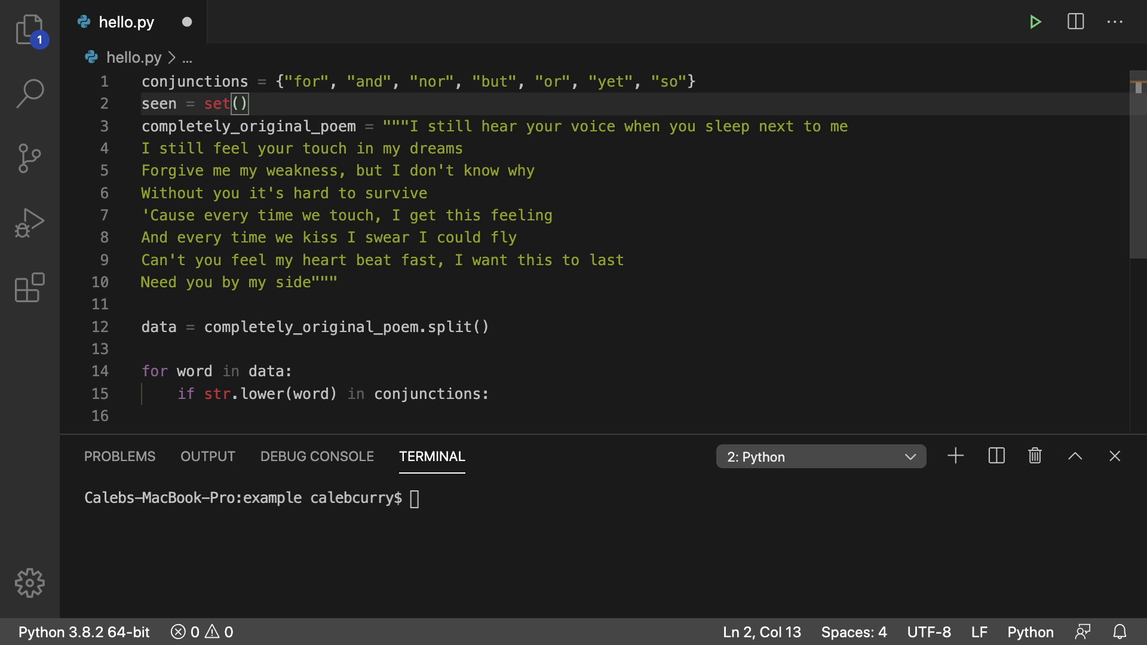
pyautogui.press('Backspace')
pyautogui.write('{')
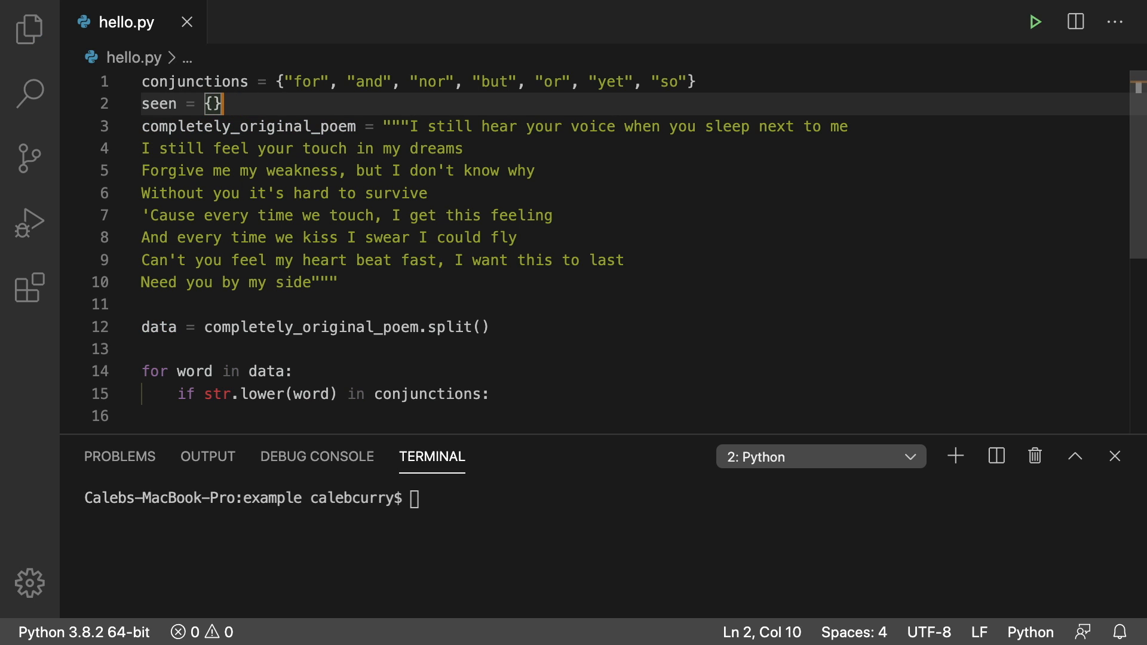
pyautogui.write('s')
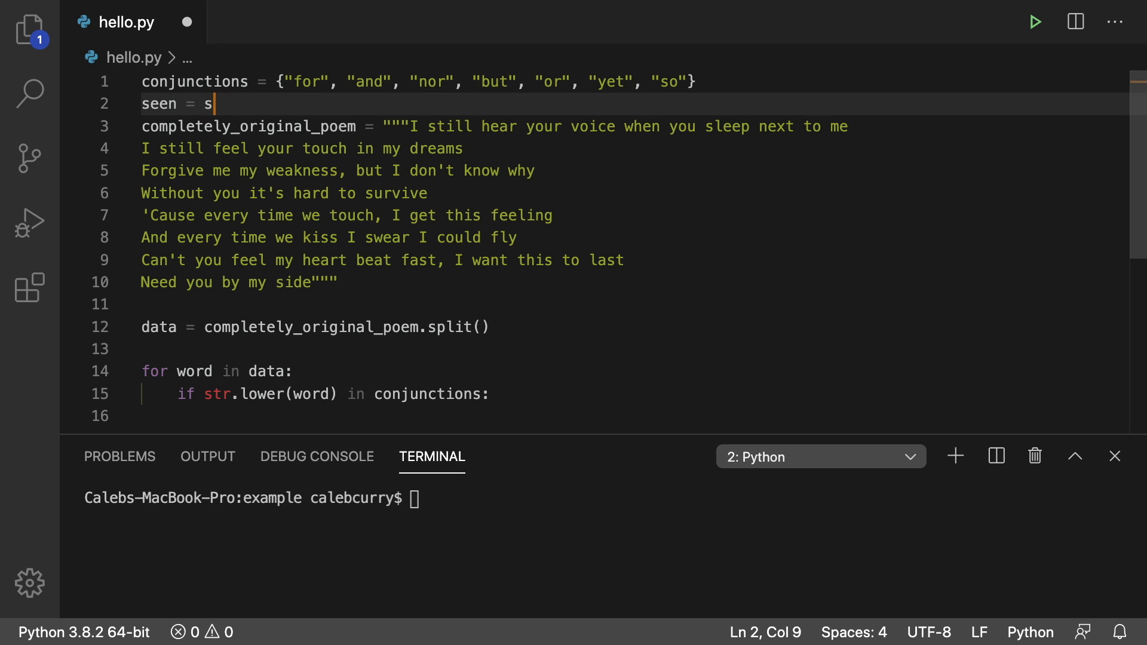
pyautogui.write('et(')
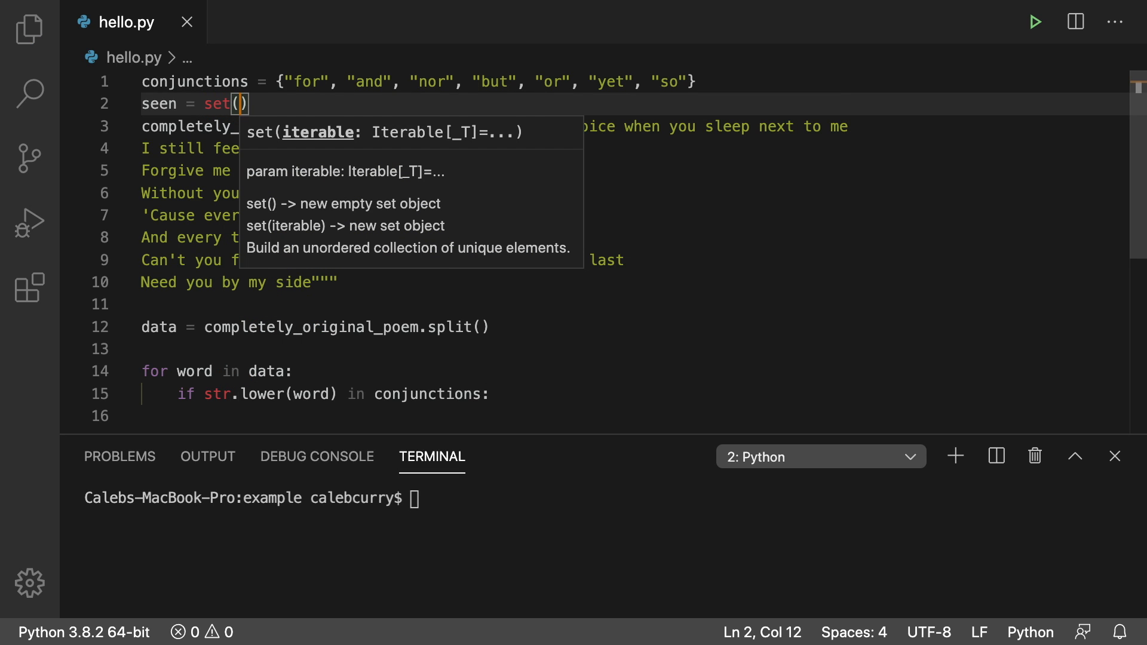
# Add seen.add(str.lower(word)) inside the if and print(seen) at the end
pyautogui.click(527, 381)
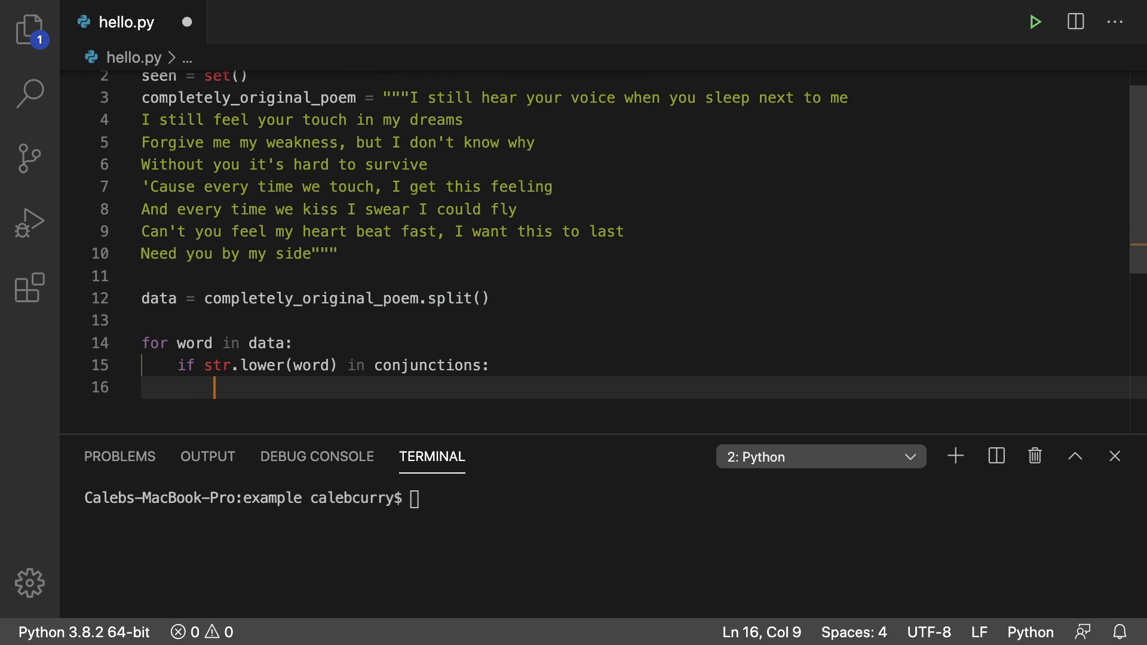
pyautogui.write('seen.ad')
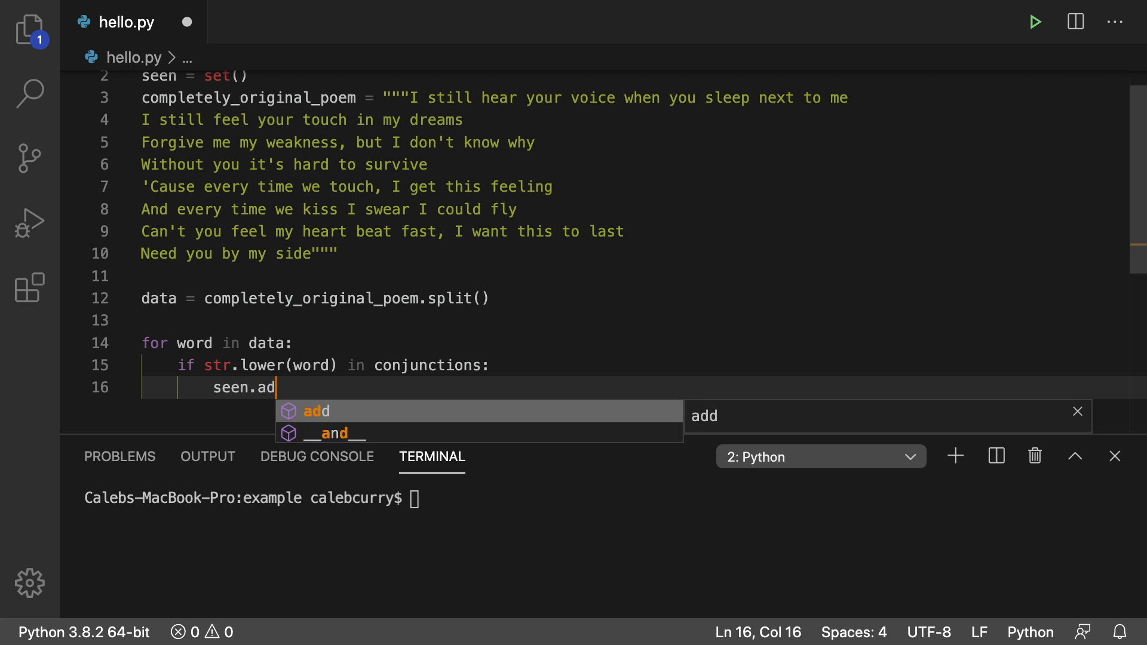
pyautogui.write('d(str.lower(word')
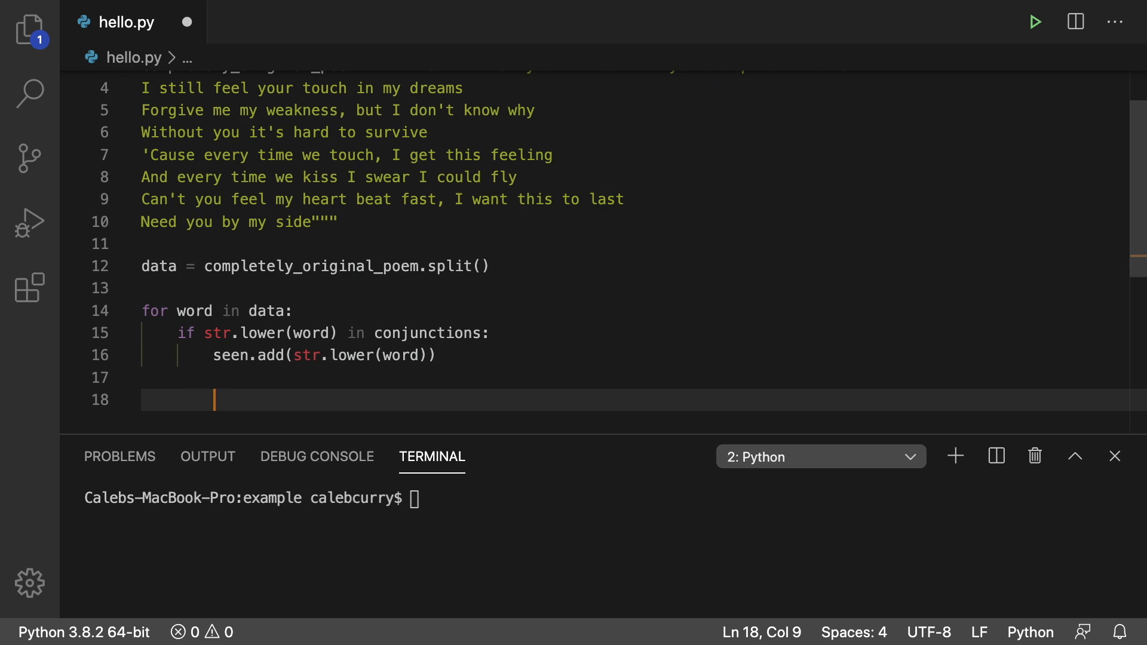
pyautogui.write('print(')
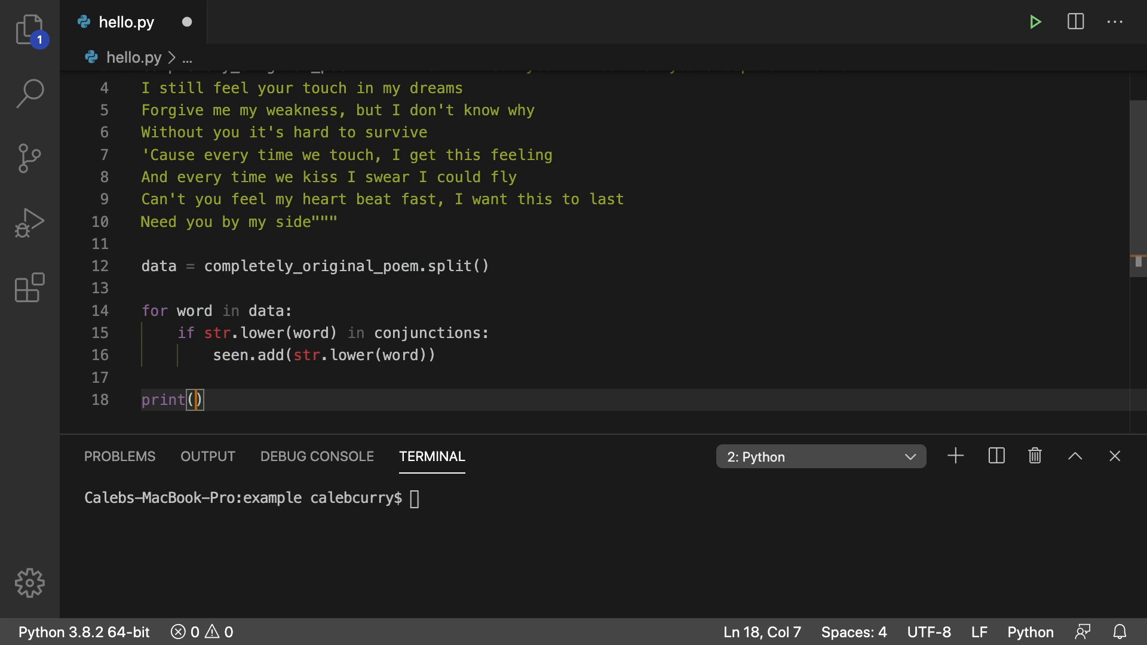
pyautogui.write('seen')
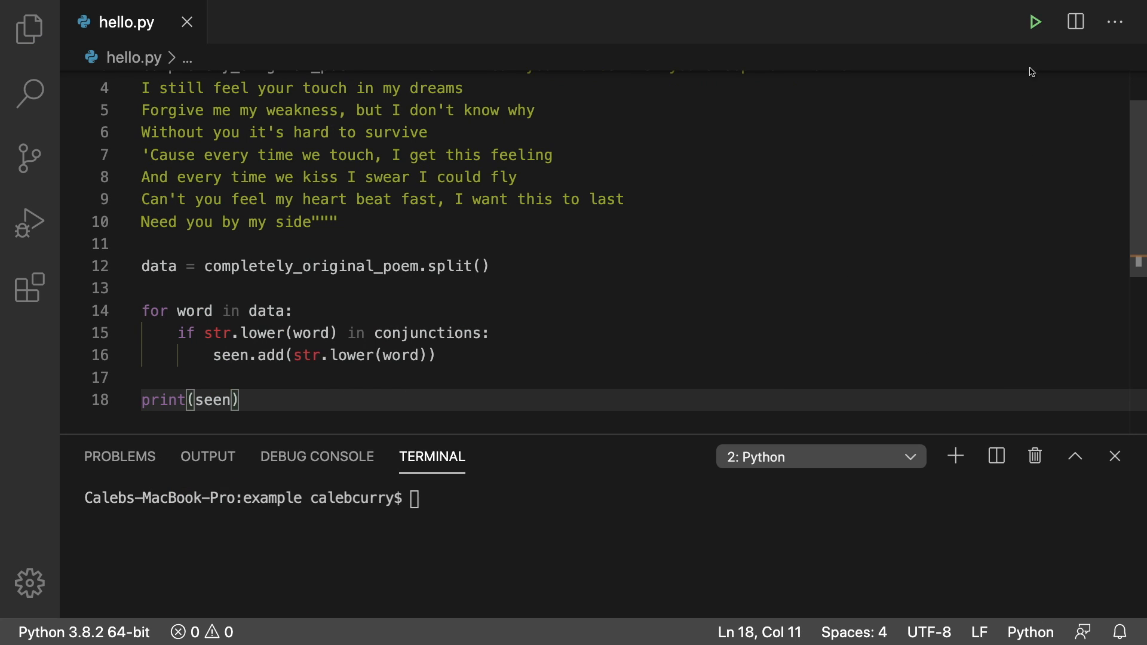
# Run hello.py showing {'but', 'and'}, test by adding 'or yet so', then undo
pyautogui.click(1034, 21)
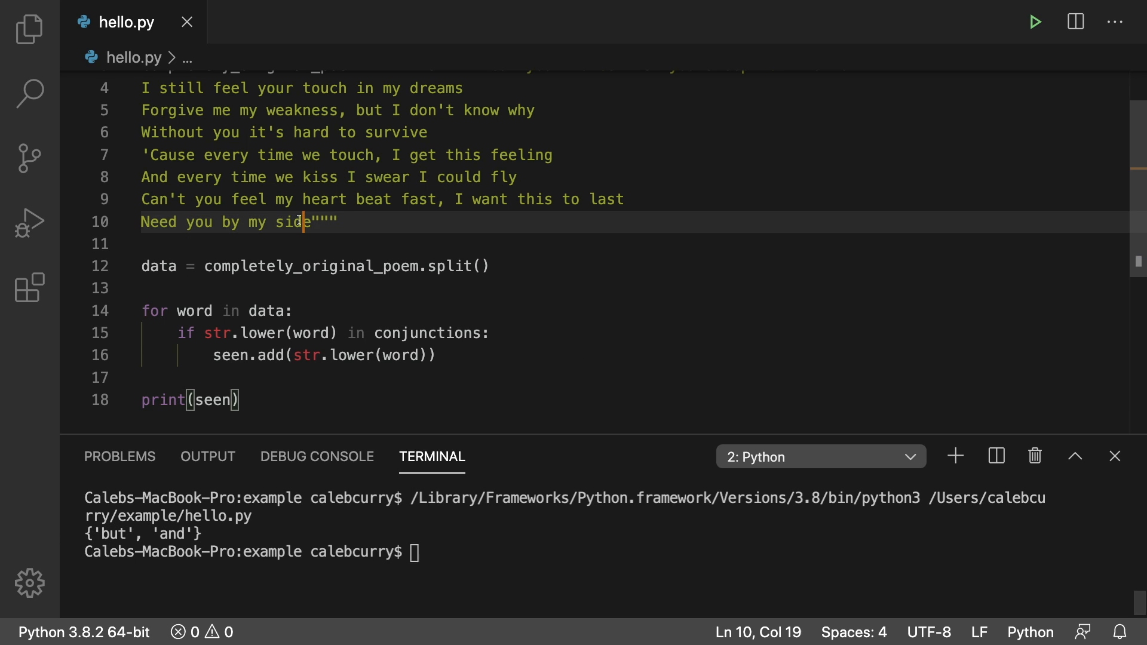
pyautogui.doubleClick(293, 221)
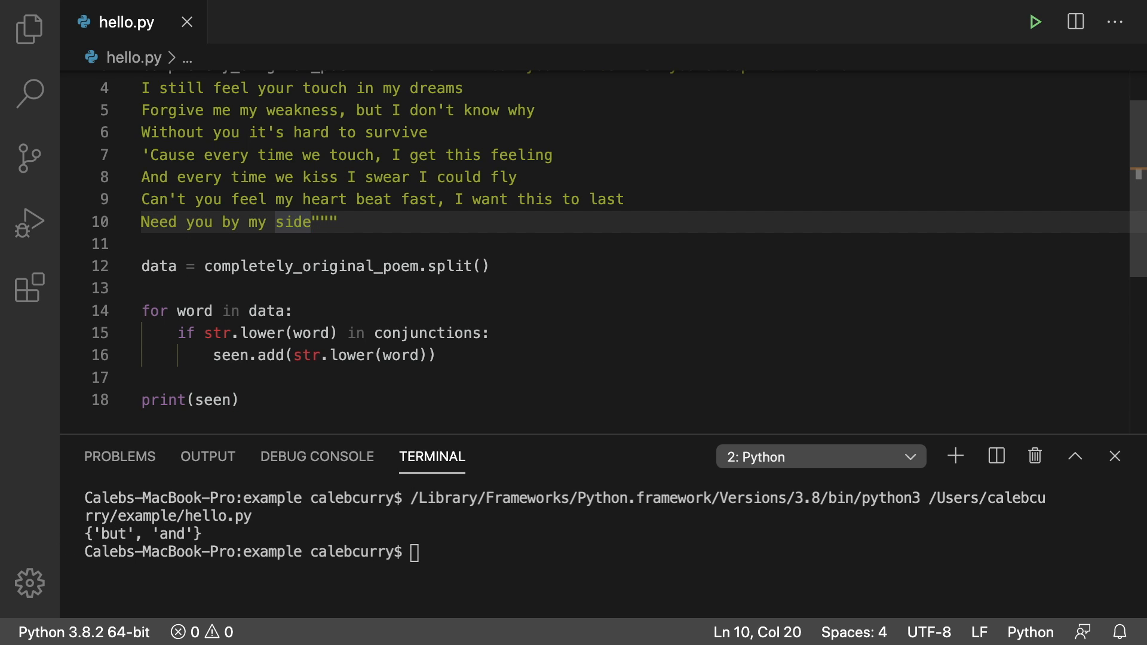
pyautogui.write('or yet so')
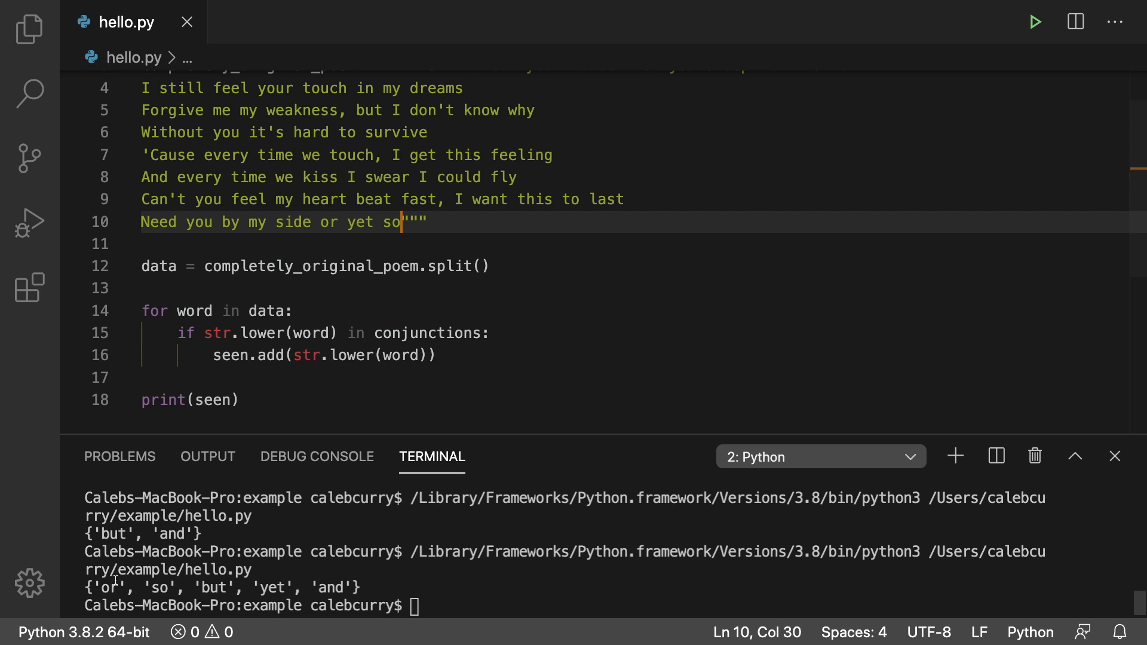
pyautogui.press('BackSpace')
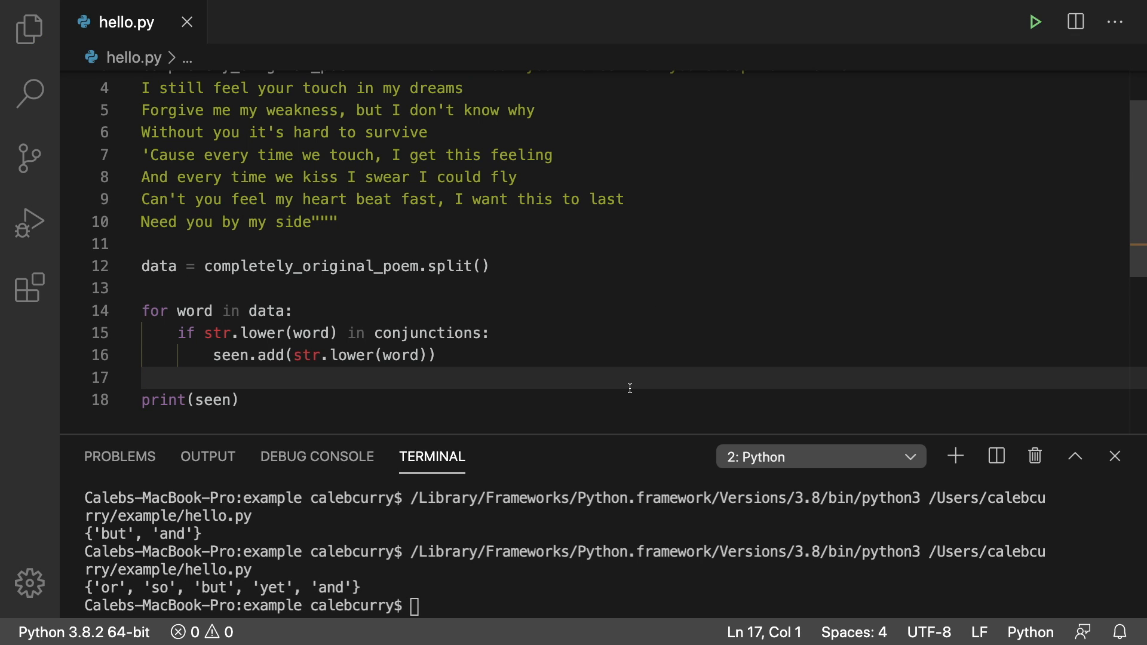
pyautogui.moveTo(120, 532)
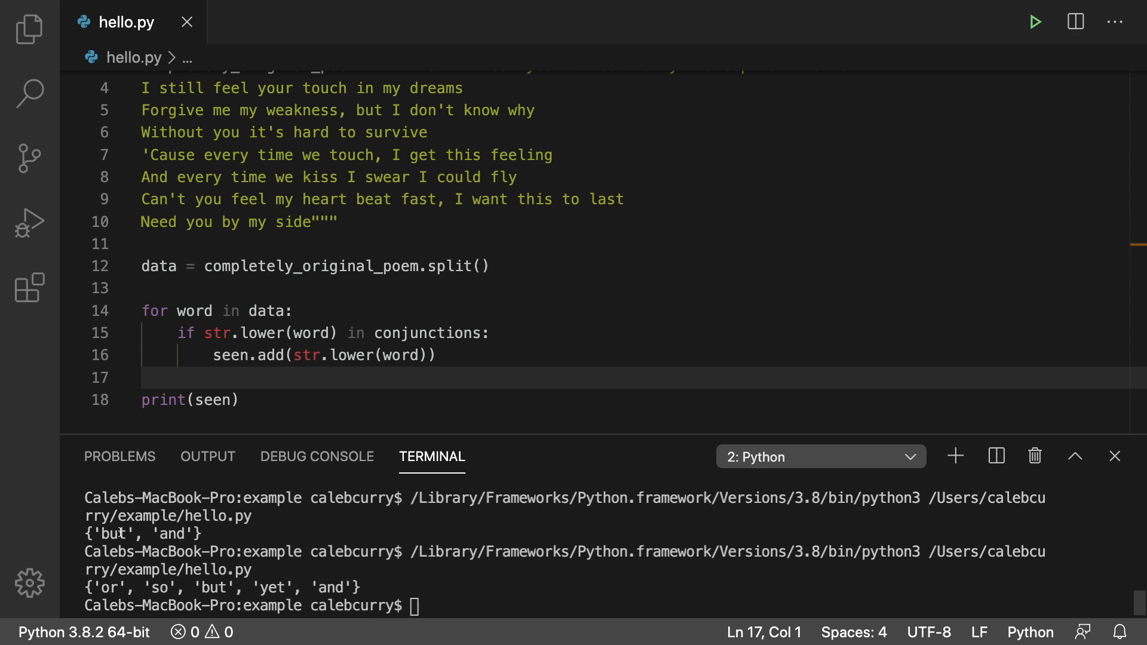